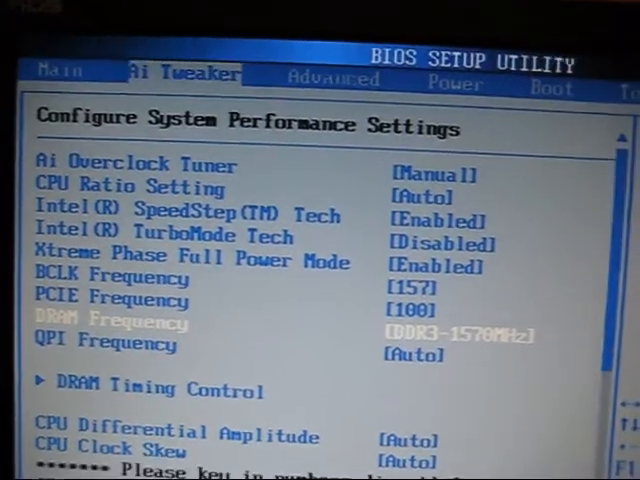
# - Choose DDR3-1884MHz from the DRAM Frequency options
pyautogui.scroll(-3)
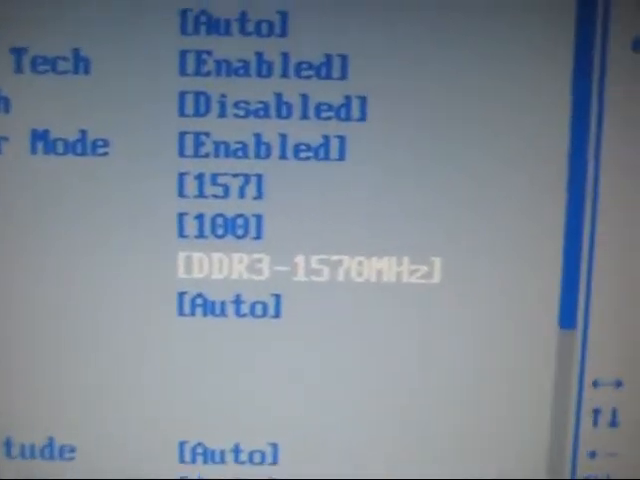
pyautogui.scroll(-3)
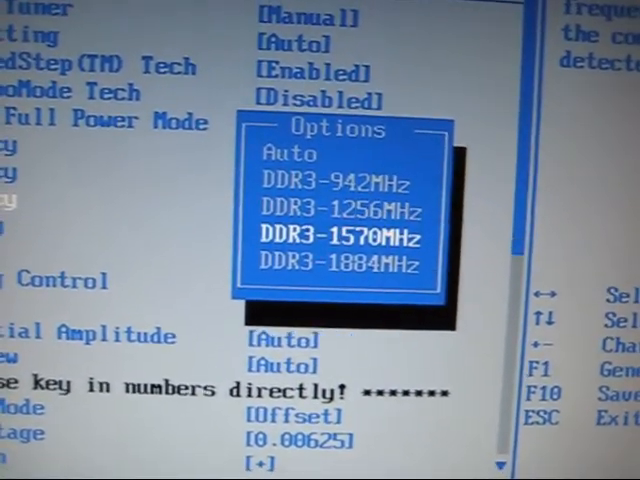
pyautogui.press('Up')
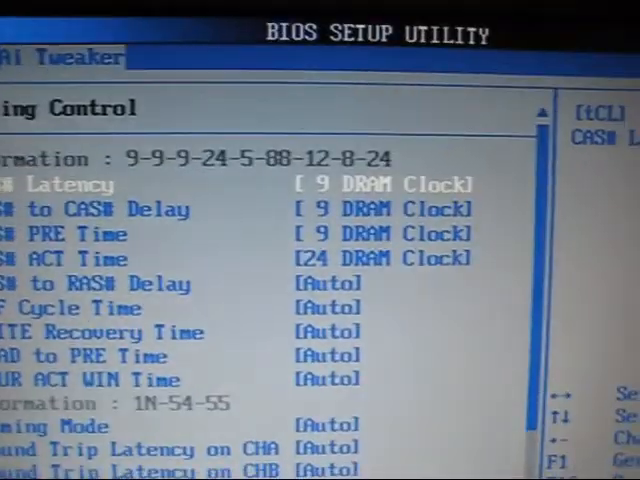
# - Scroll through the DRAM Timing Control page to review the 9-9-9-24 timings
pyautogui.scroll(-3)
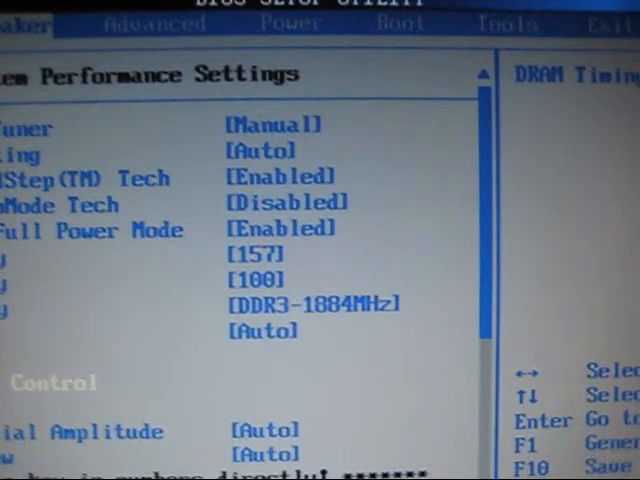
pyautogui.scroll(-3)
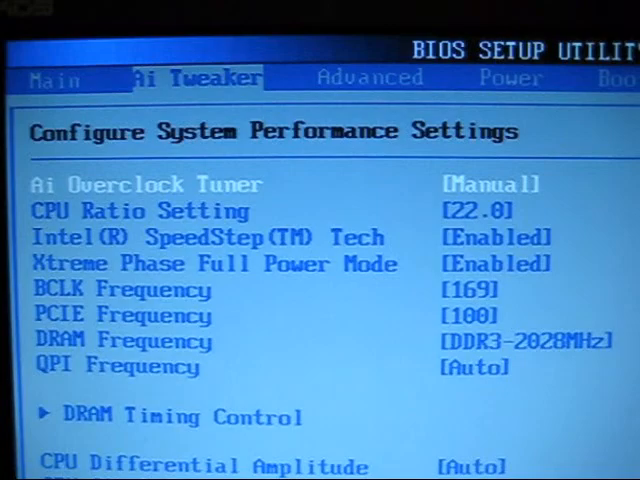
# - Scroll Ai Tweaker to check ratio 22.0, BCLK 169 and DDR3-2028MHz
pyautogui.scroll(-3)
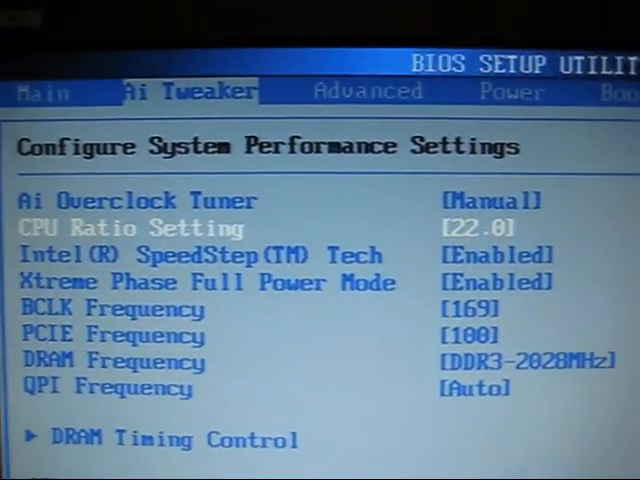
pyautogui.scroll(-3)
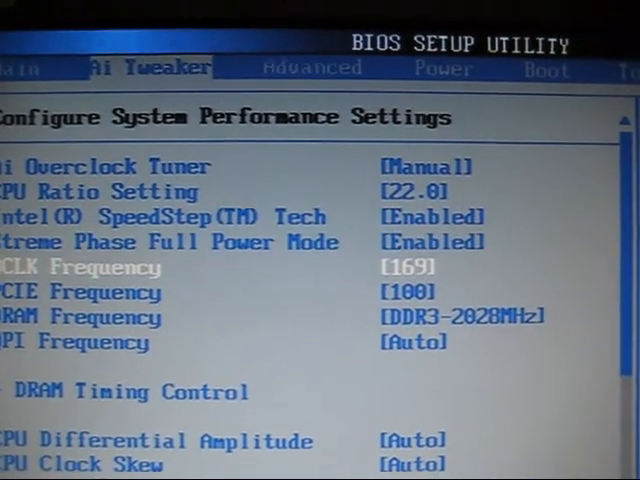
pyautogui.scroll(-3)
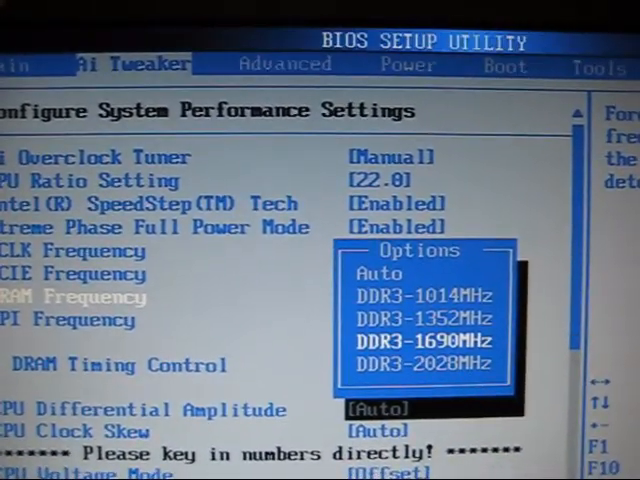
# - Dismiss the DRAM Frequency choices and bring up the 9-9-9-24 DRAM Timing Control page
pyautogui.press('down')
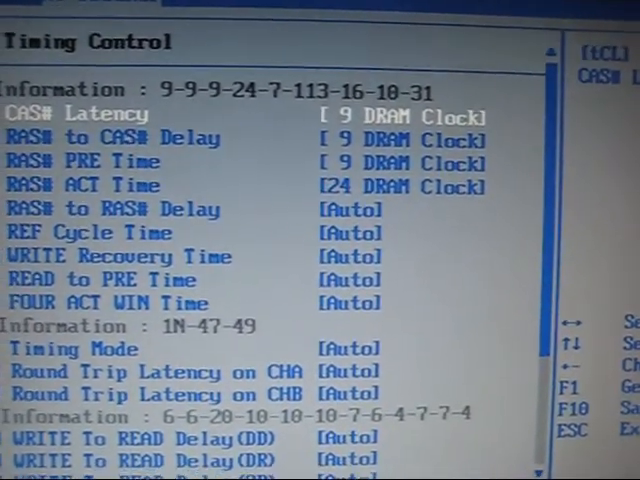
# - Leave DRAM Timing Control for voltage settings: +0.10000 offset, 1.304V core
pyautogui.press('Escape')
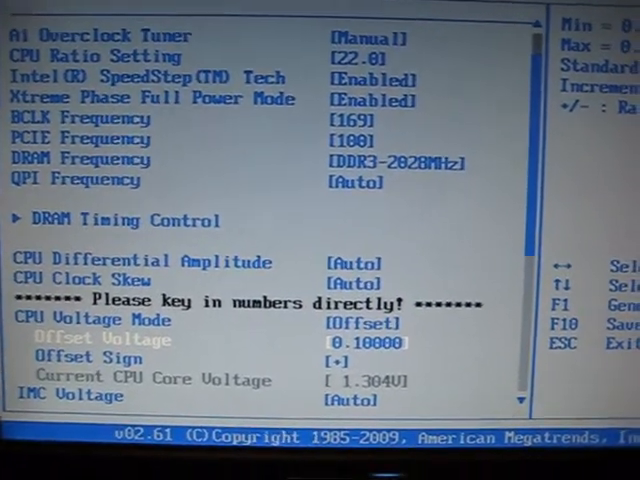
pyautogui.scroll(-3)
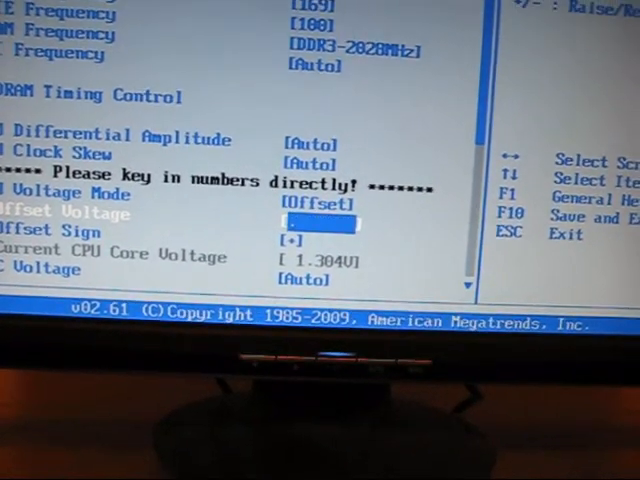
pyautogui.write('0.20000')
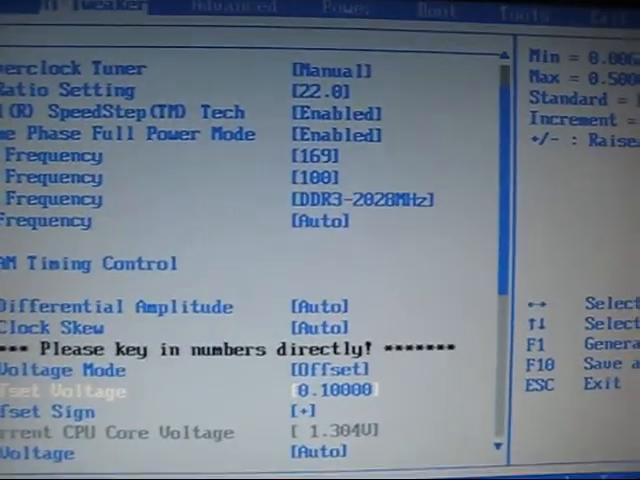
pyautogui.scroll(-3)
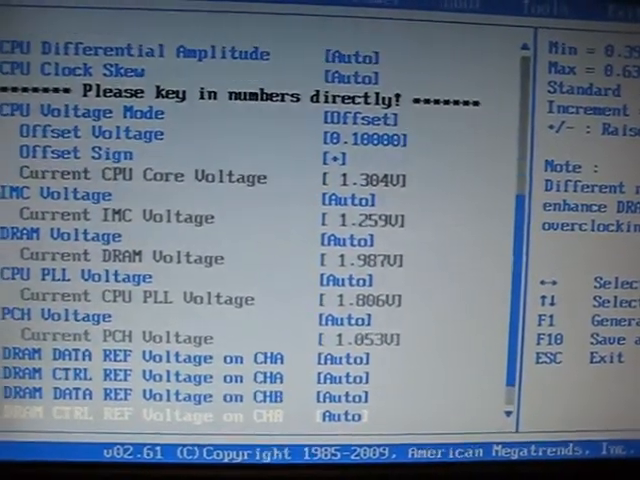
pyautogui.scroll(-3)
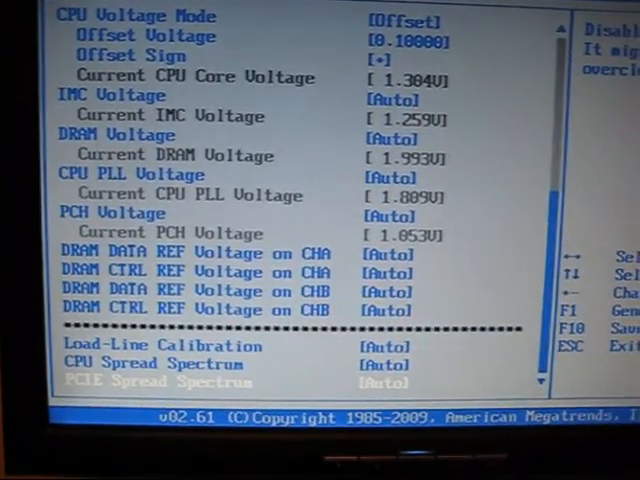
pyautogui.scroll(-3)
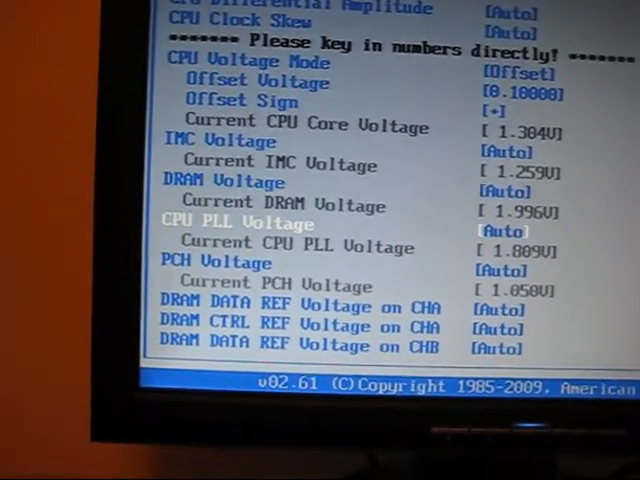
pyautogui.scroll(-3)
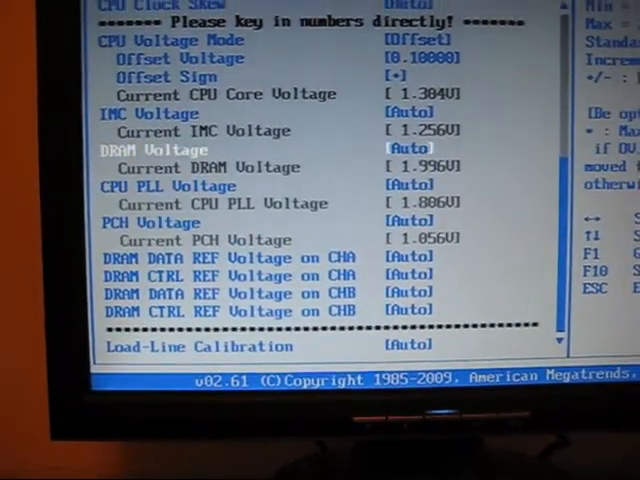
pyautogui.scroll(3)
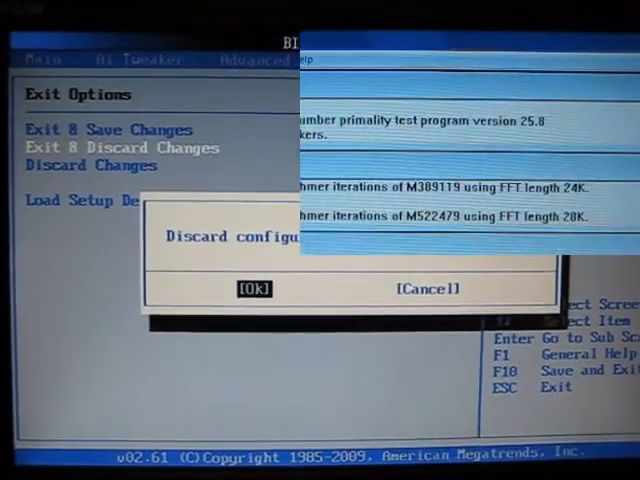
# - Confirm Exit & Discard Changes to leave the BIOS
pyautogui.click(254, 288)
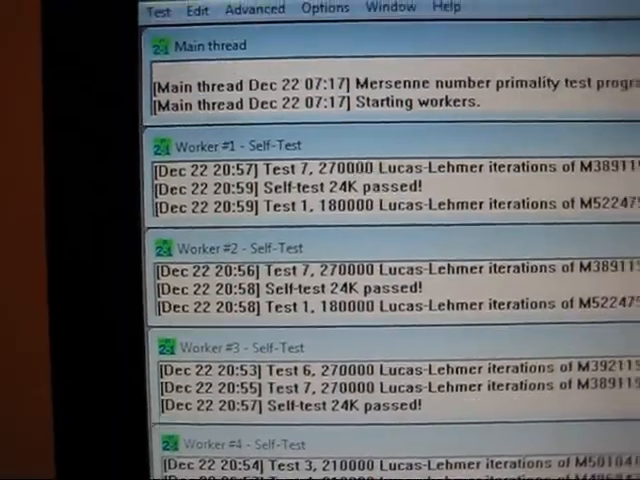
# - Scroll through the Prime95 worker logs
pyautogui.scroll(-3)
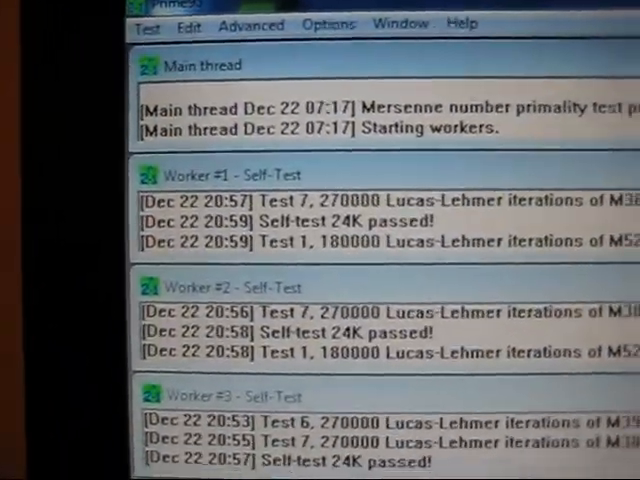
pyautogui.scroll(-3)
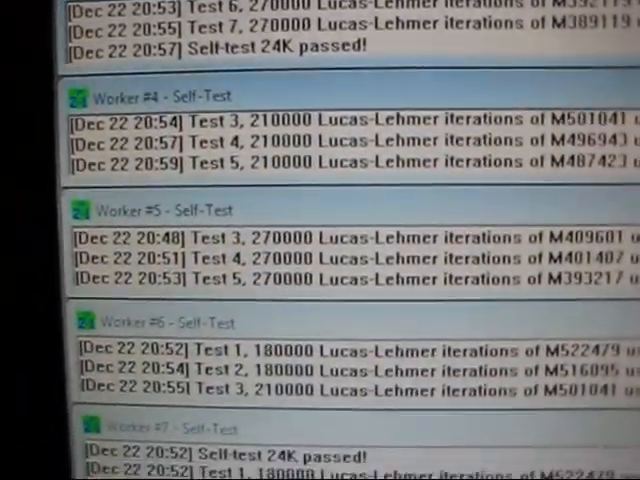
pyautogui.scroll(-3)
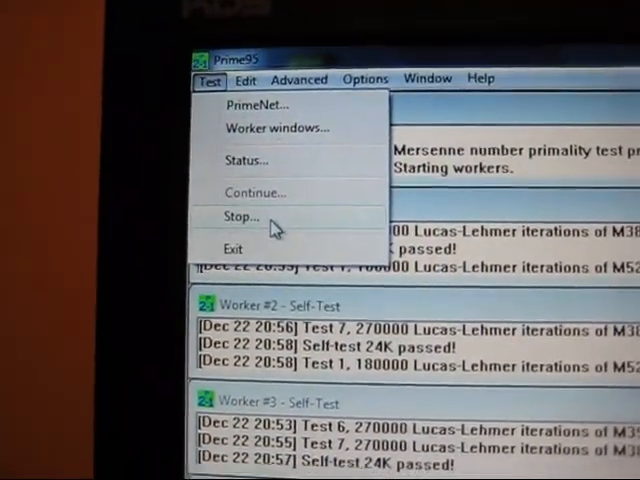
# - Stop Prime95 worker #1 while the other workers keep running
pyautogui.click(240, 217)
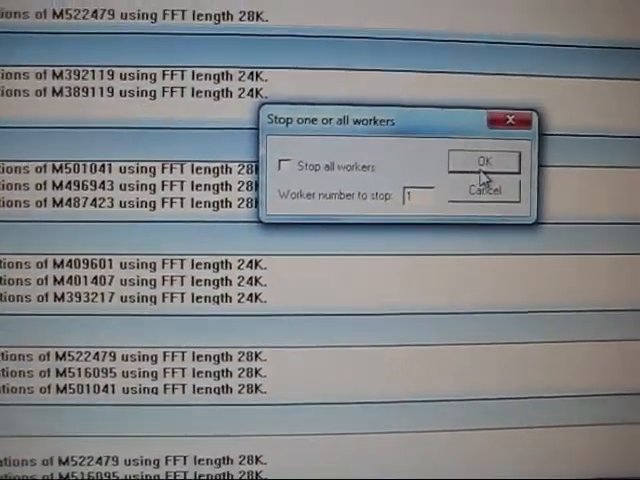
pyautogui.click(484, 162)
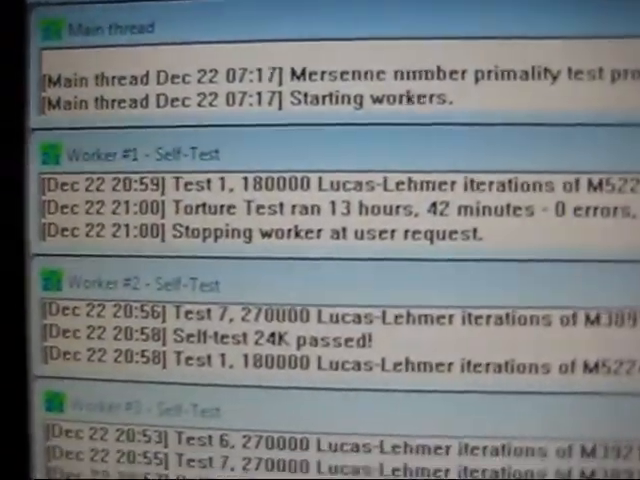
pyautogui.scroll(-3)
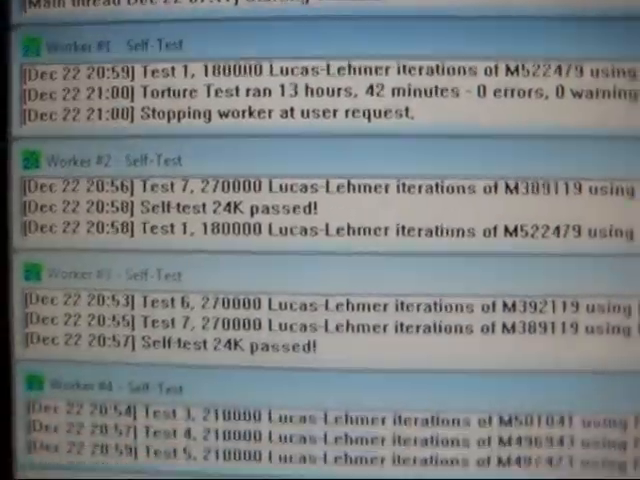
pyautogui.scroll(-3)
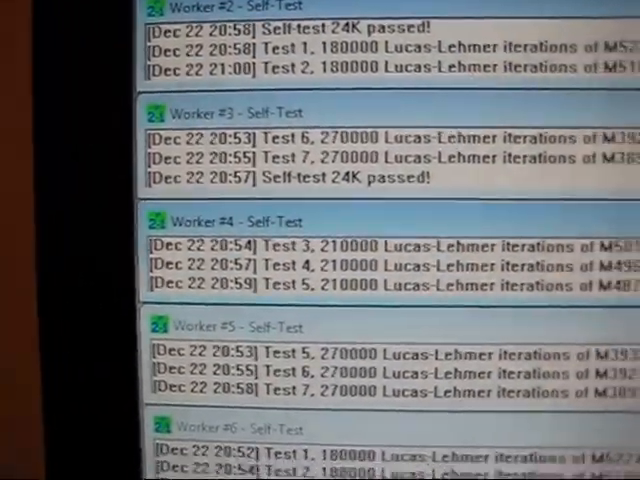
pyautogui.scroll(3)
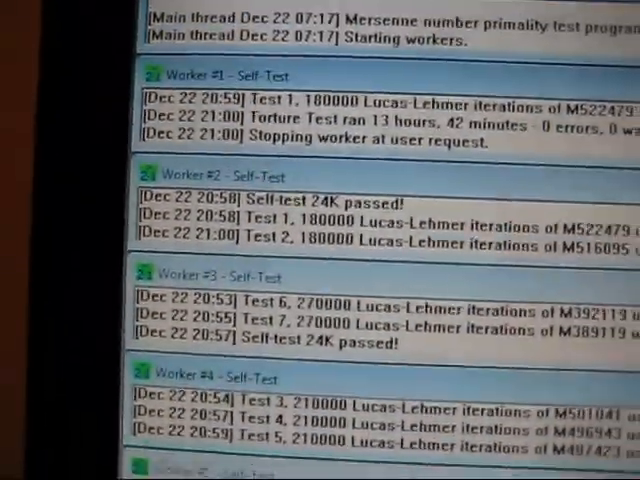
pyautogui.scroll(-3)
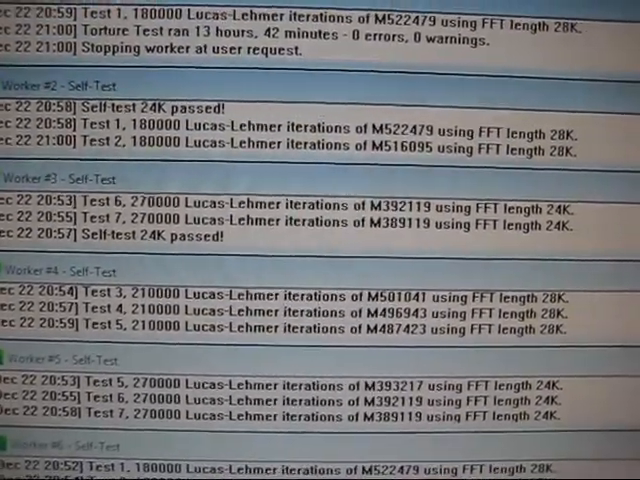
pyautogui.scroll(3)
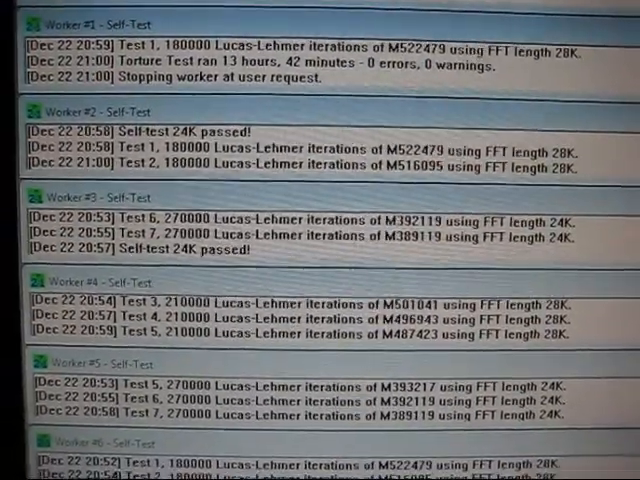
pyautogui.scroll(-3)
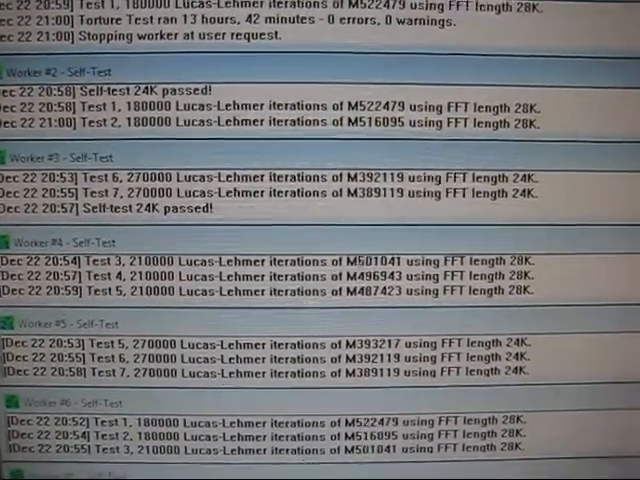